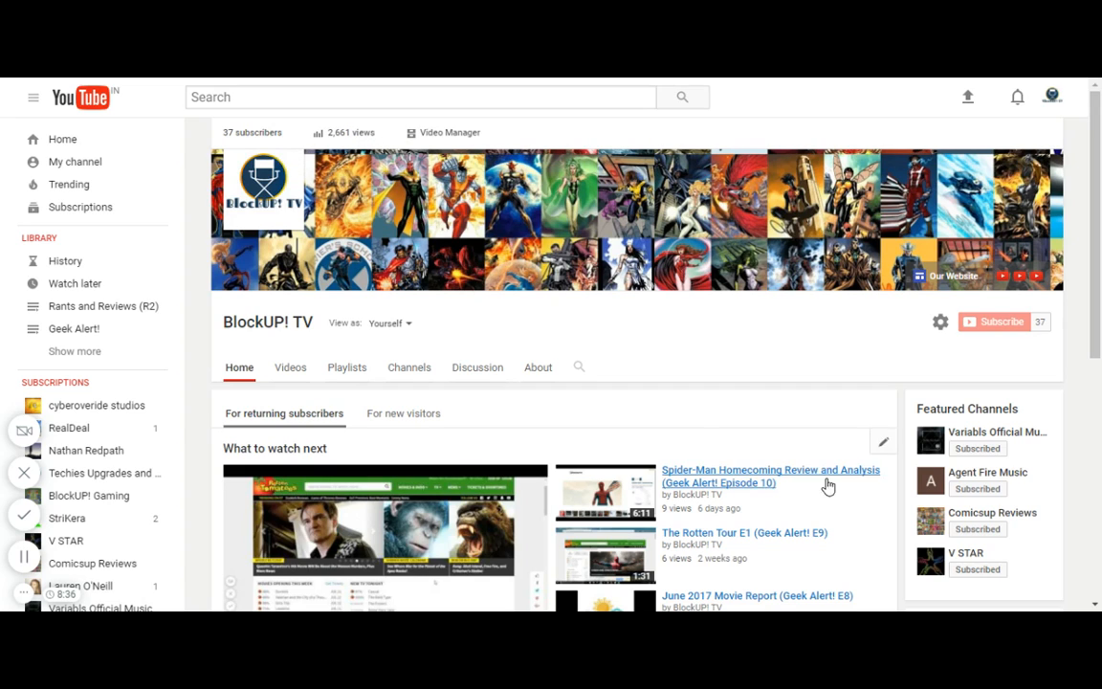
mouse_move(767, 371)
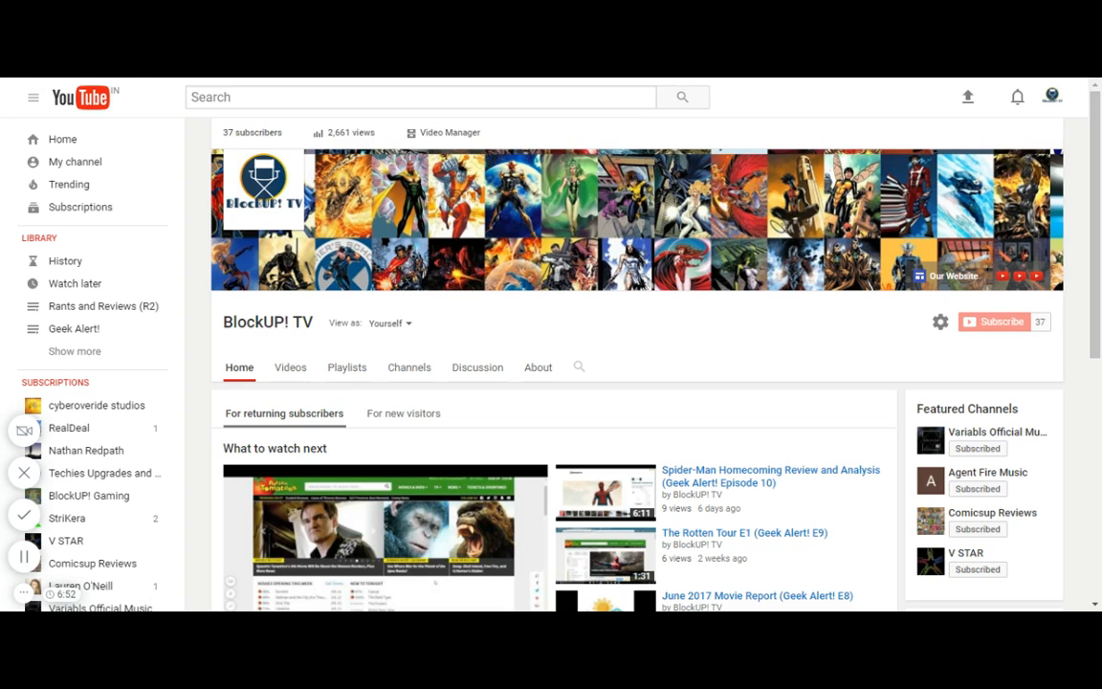
Open the Savage Sports playlist from the channel's Playlists tab and browse its nine videos
scroll("down", 3)
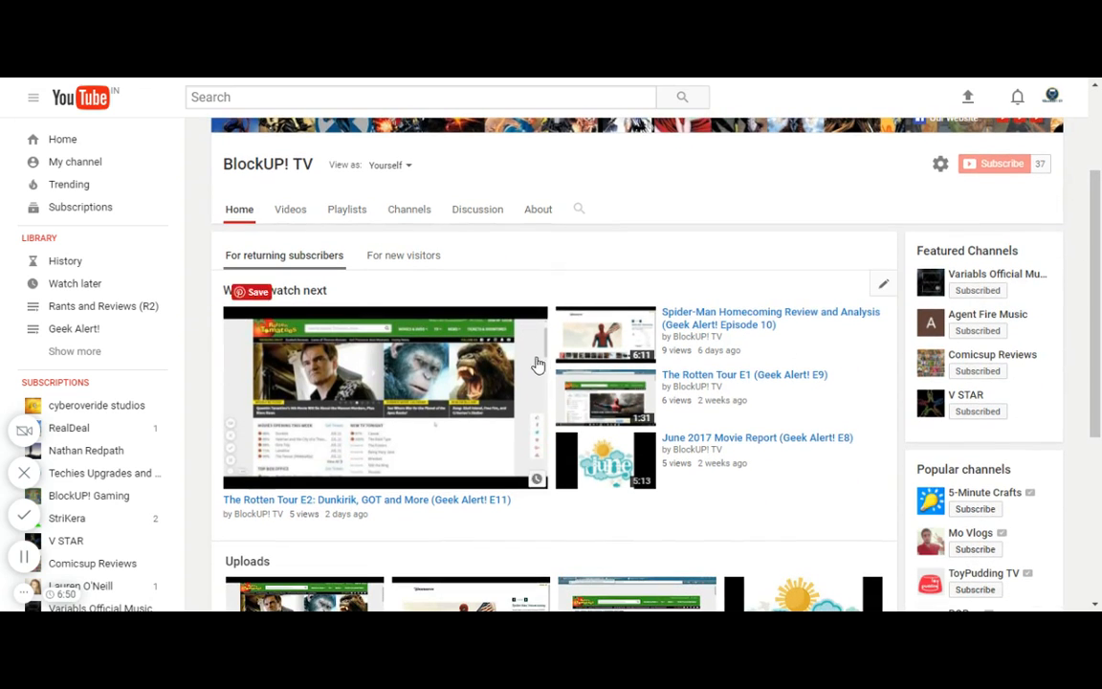
mouse_move(547, 509)
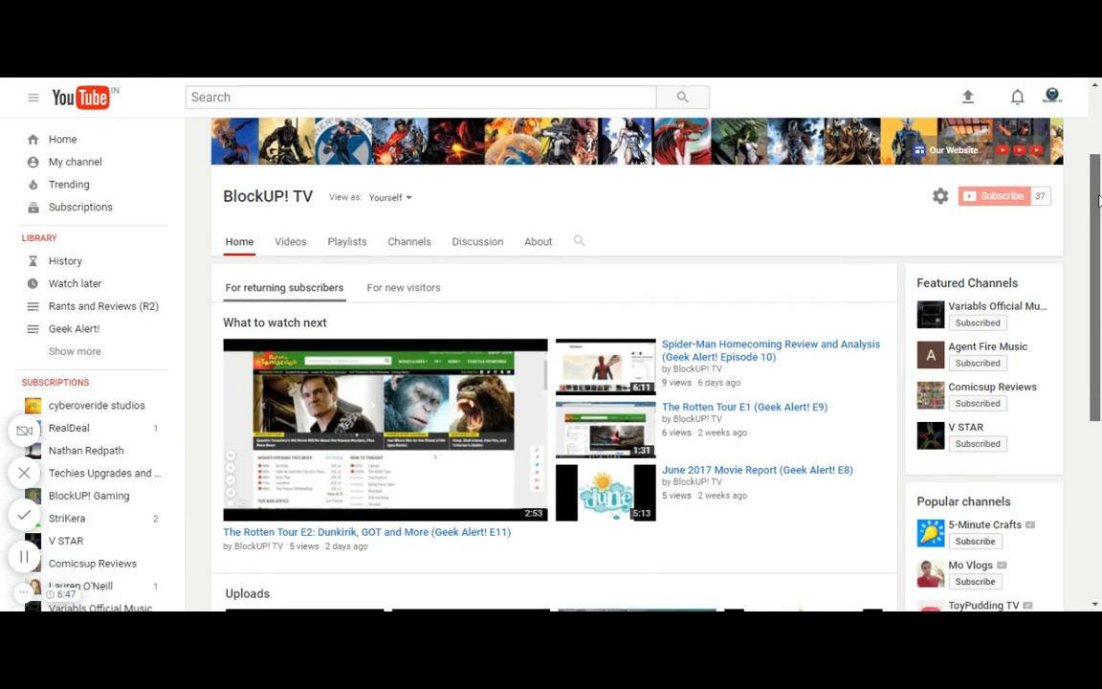
scroll("up", 3)
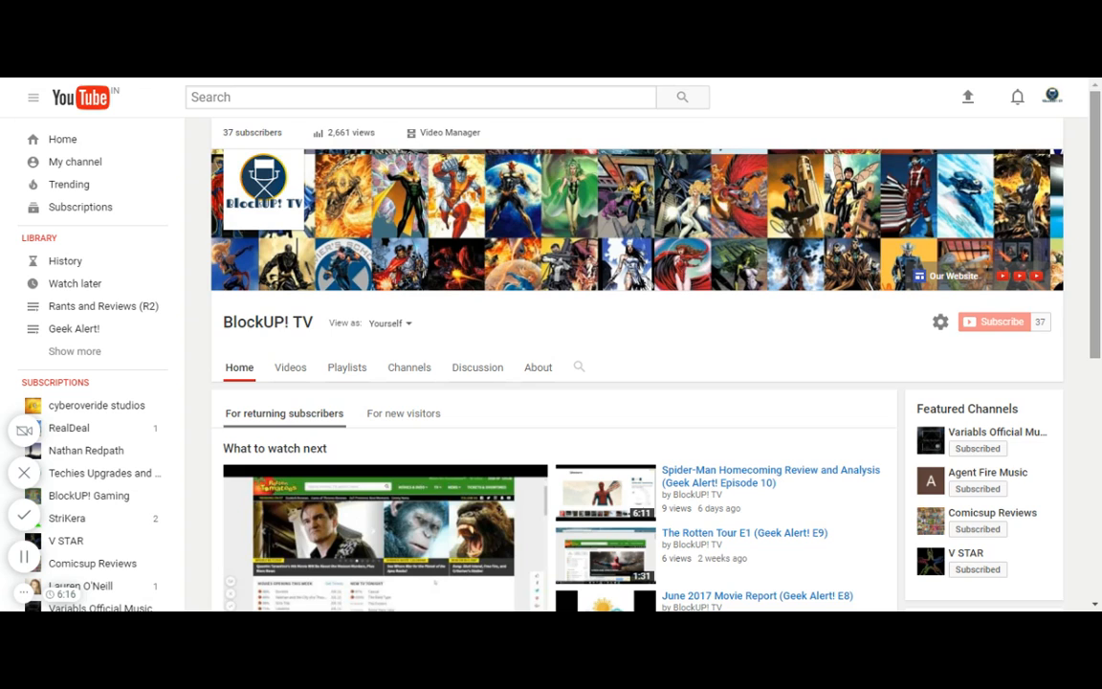
mouse_move(279, 357)
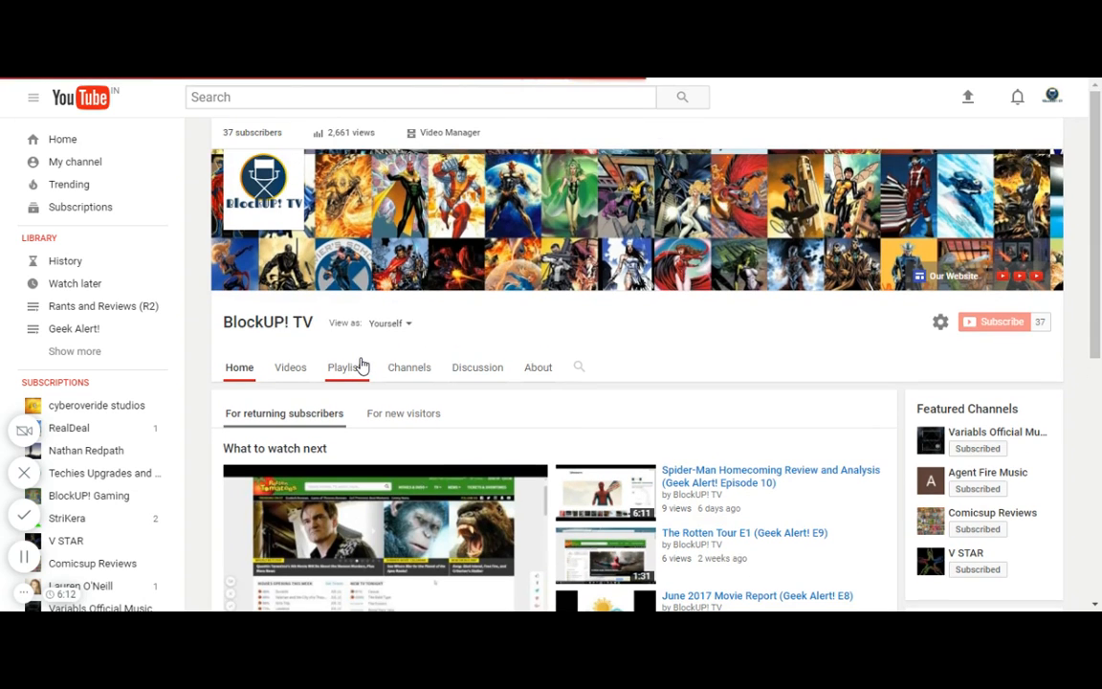
left_click(346, 367)
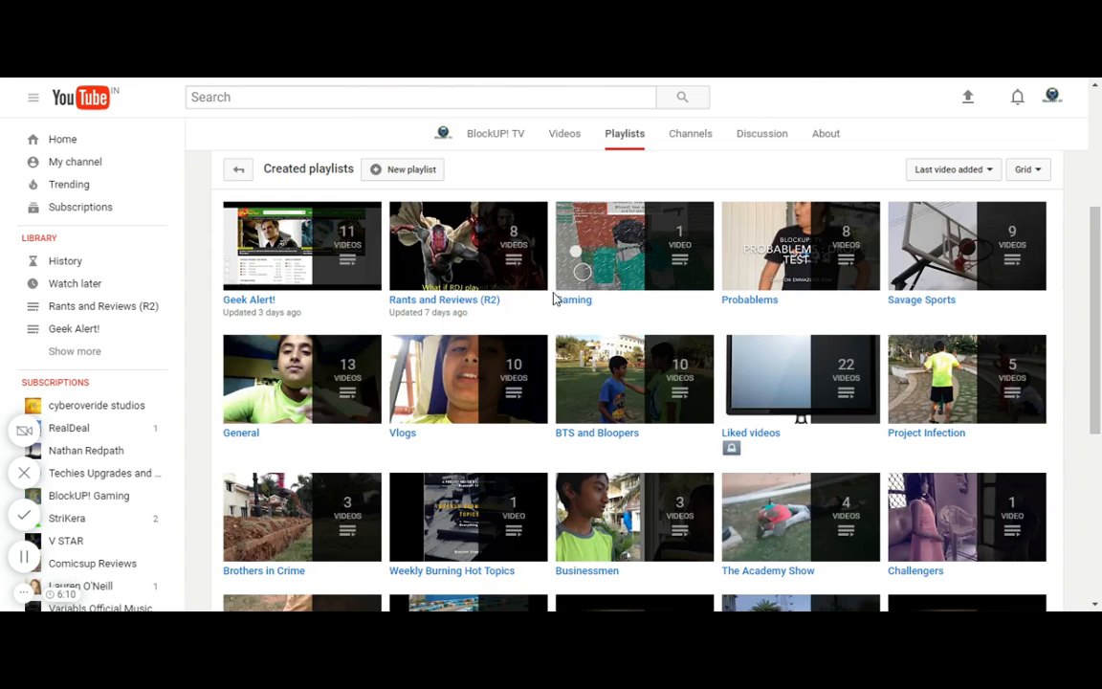
mouse_move(947, 304)
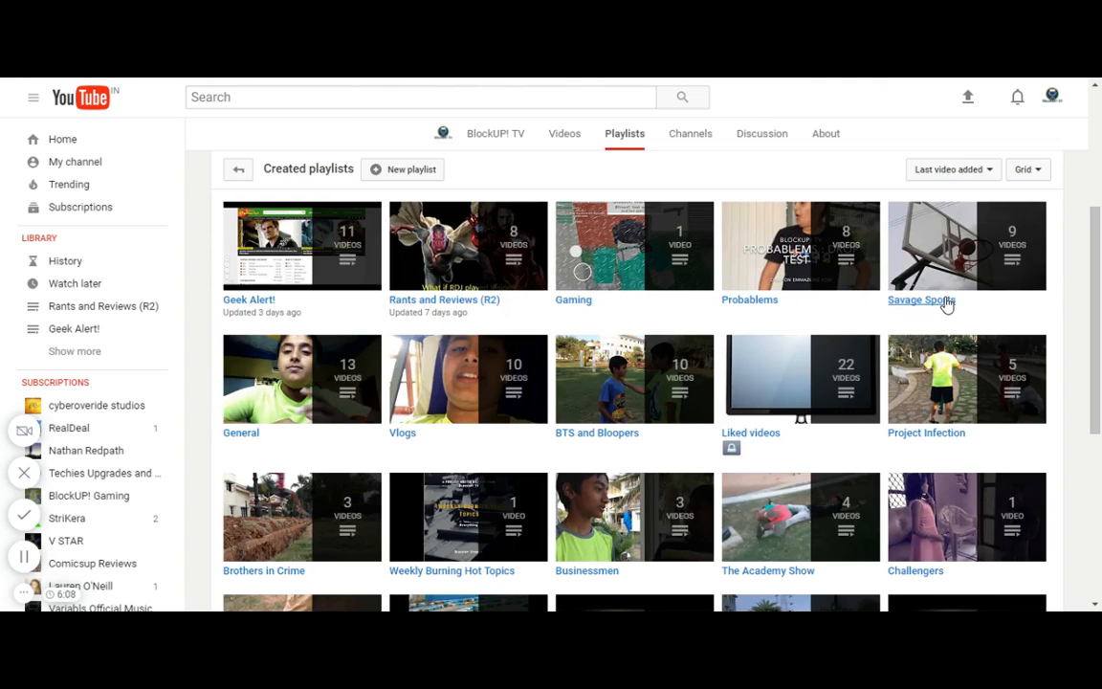
left_click(920, 298)
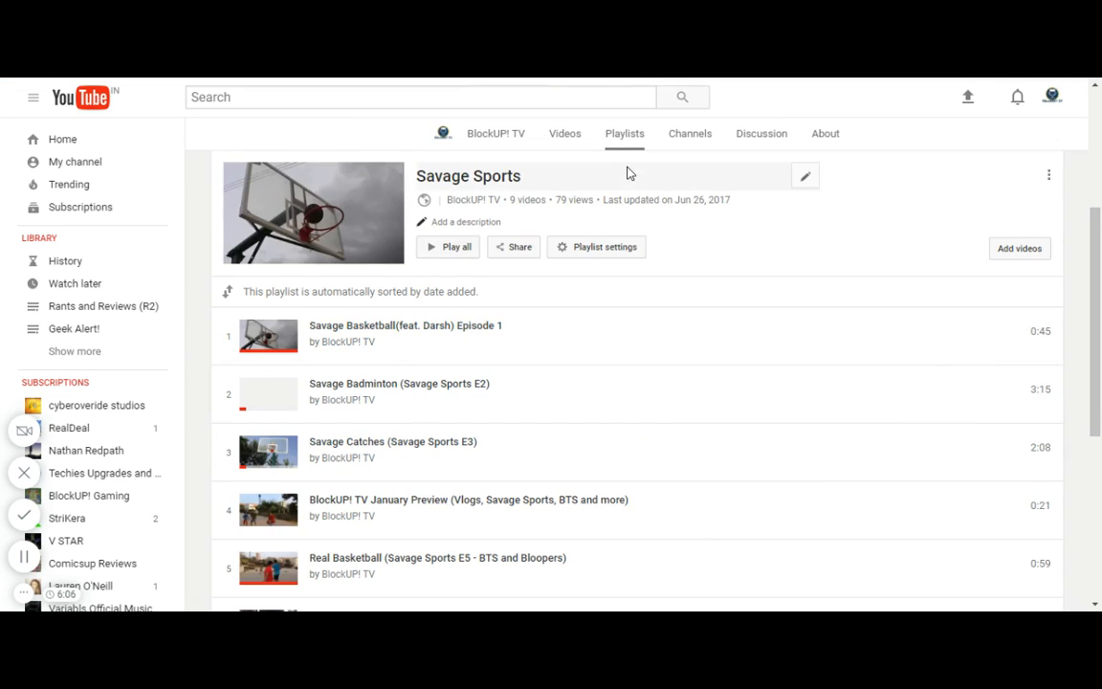
mouse_move(526, 188)
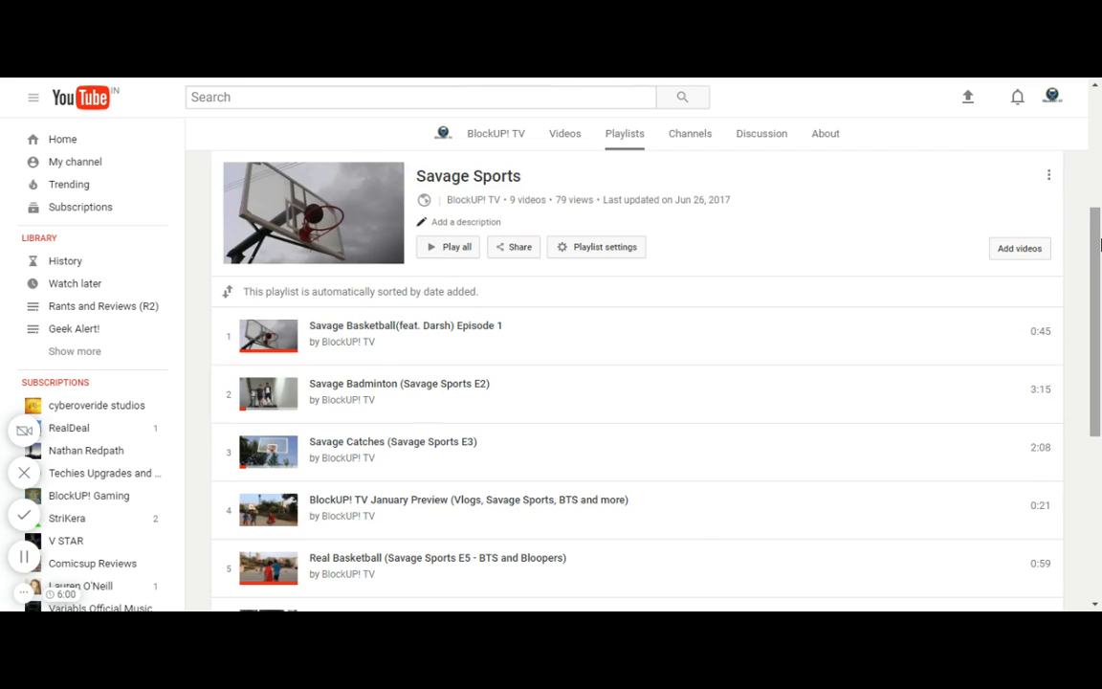
scroll("down", 3)
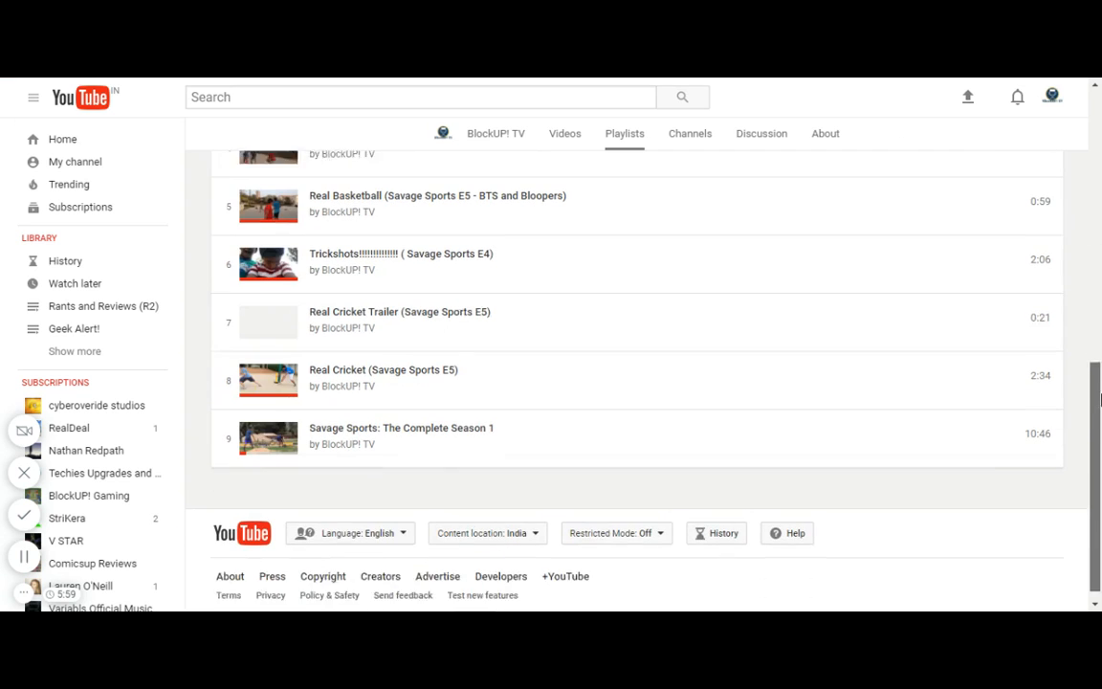
scroll("down", 3)
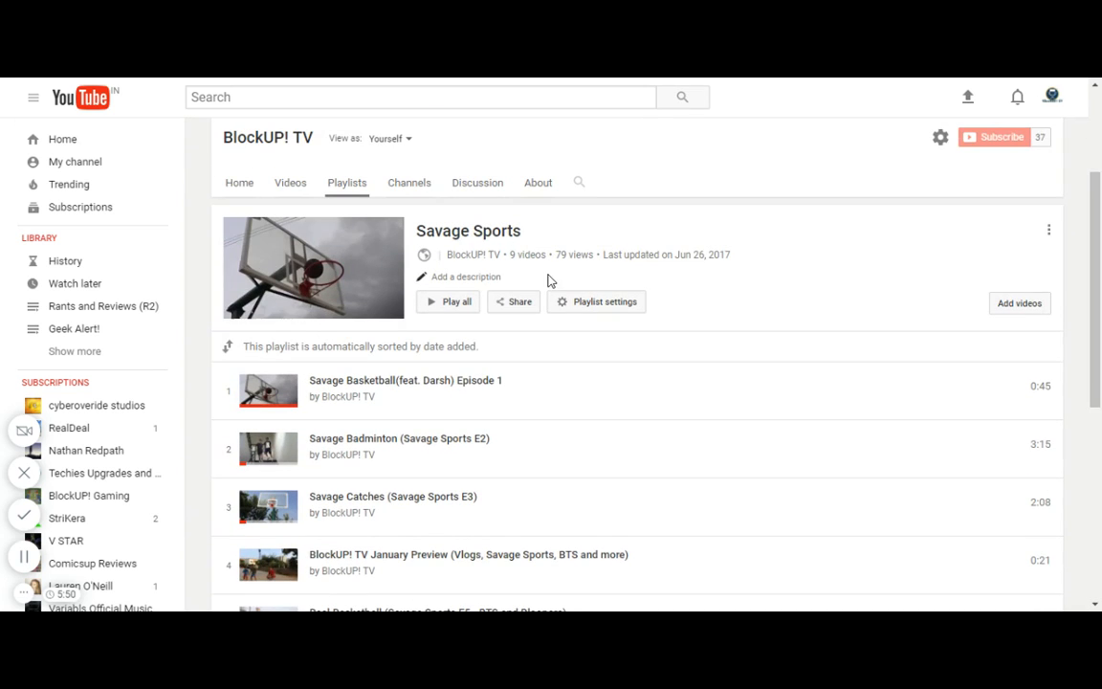
mouse_move(826, 279)
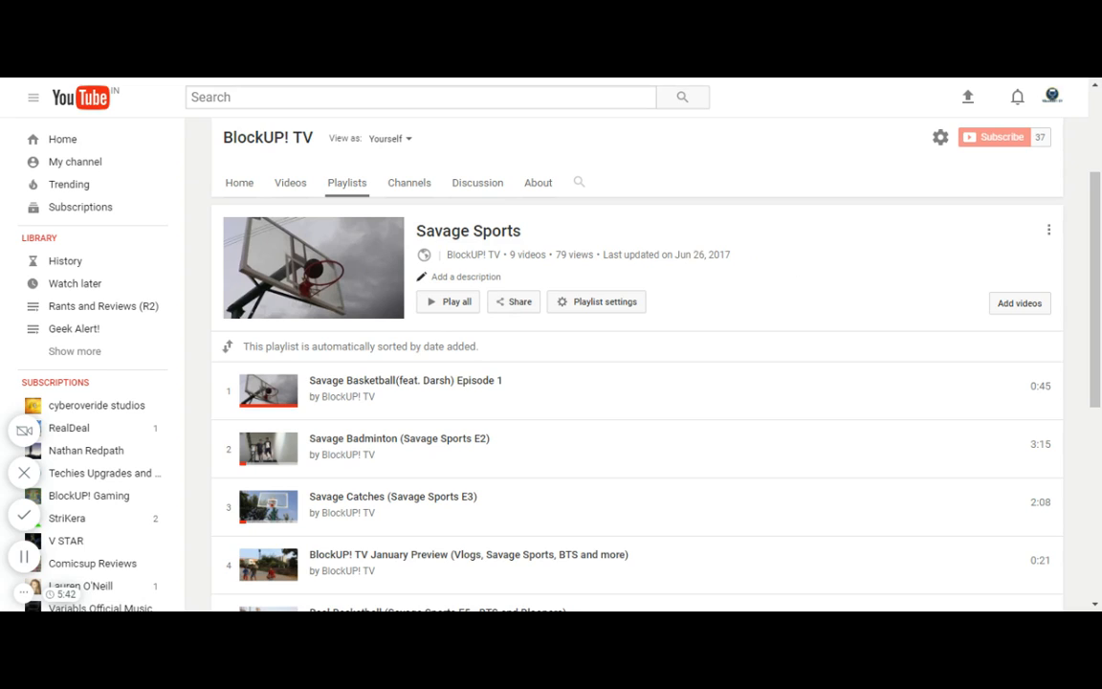
mouse_move(363, 172)
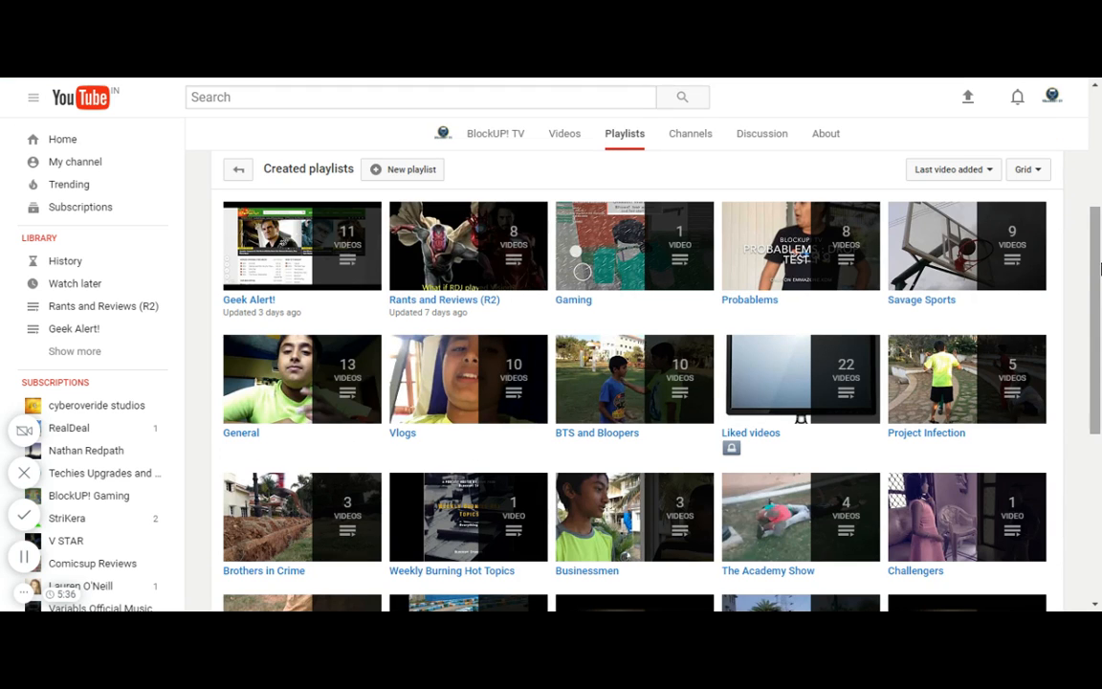
Open the Probablems playlist from the playlist grid and browse its eight episodes
scroll("down", 3)
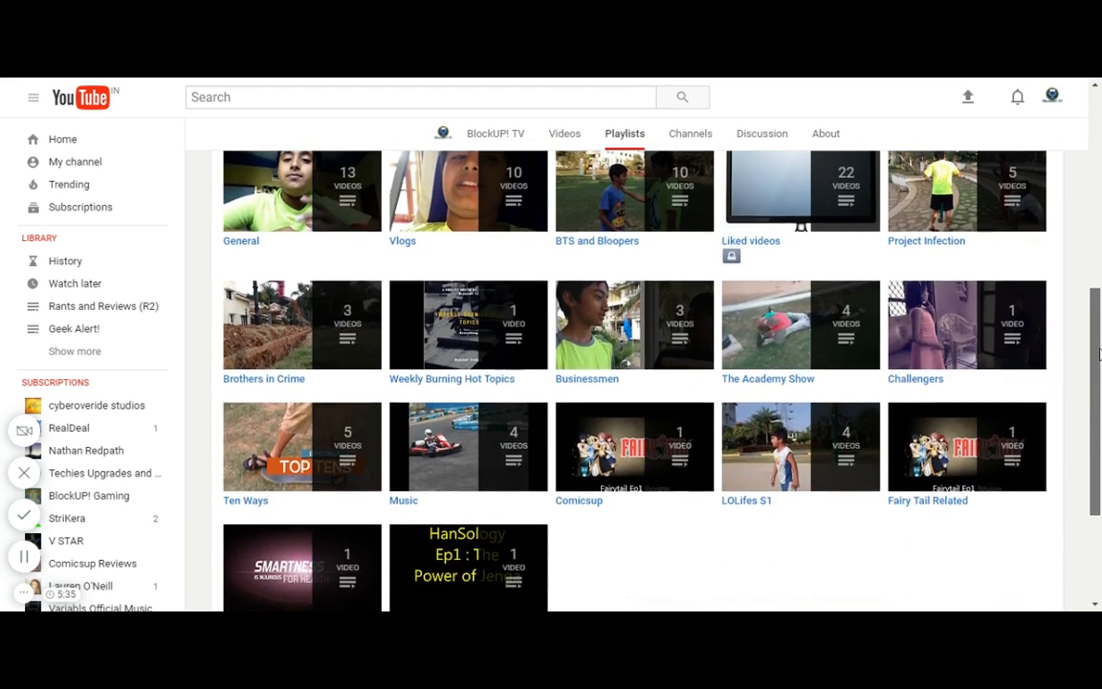
scroll("down", 3)
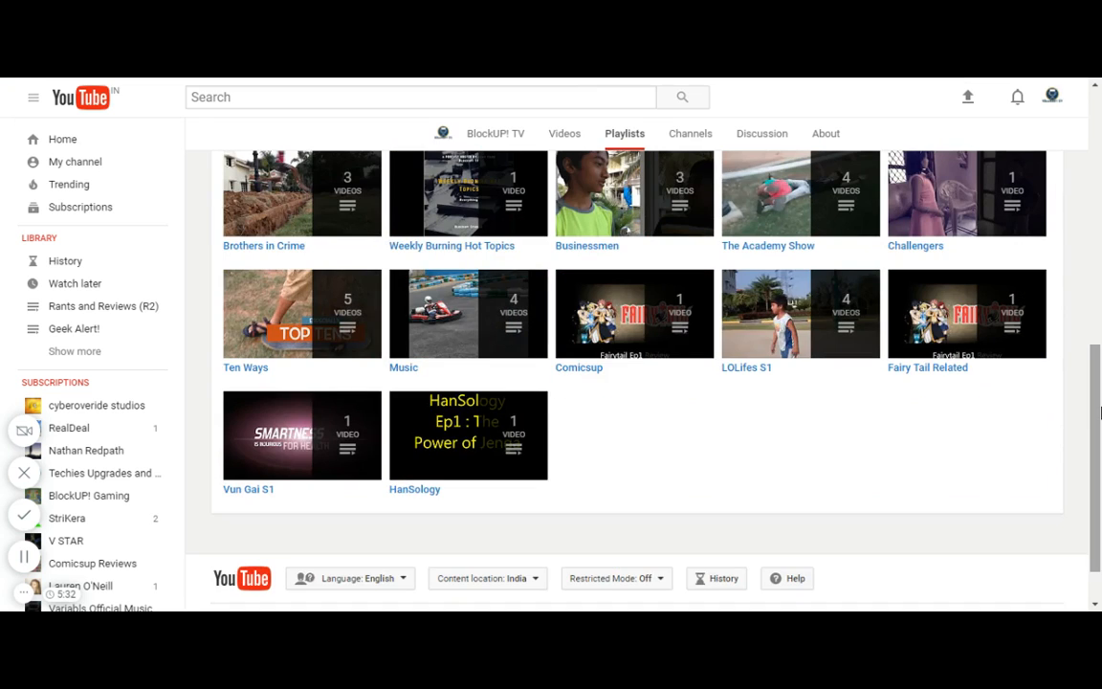
scroll("up", 3)
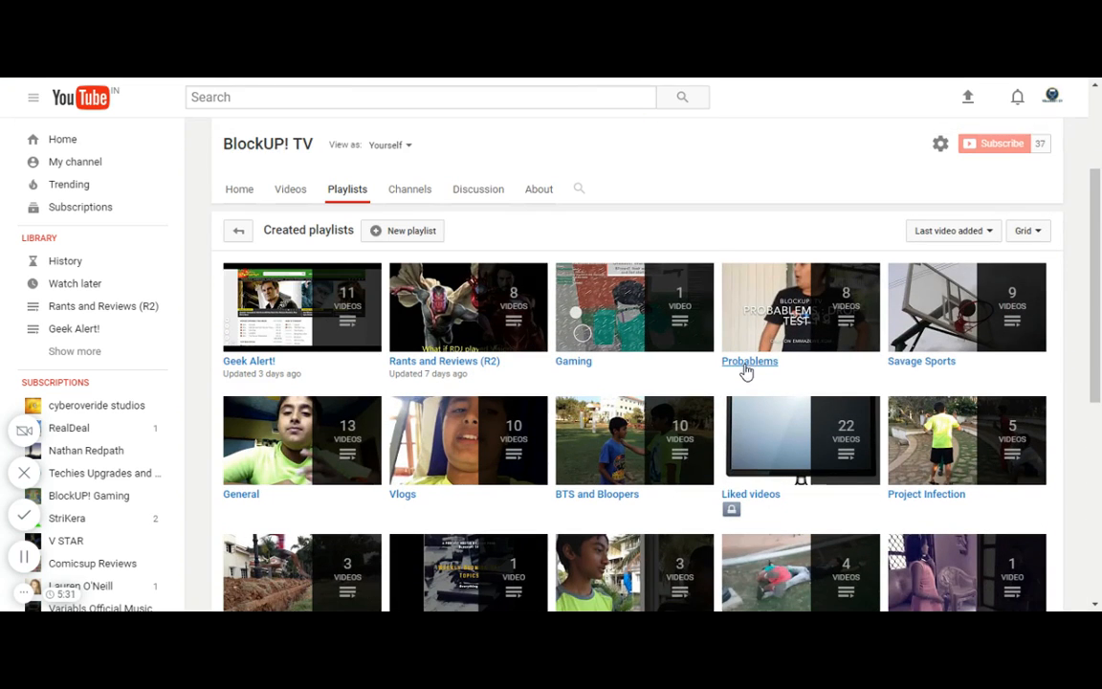
left_click(748, 360)
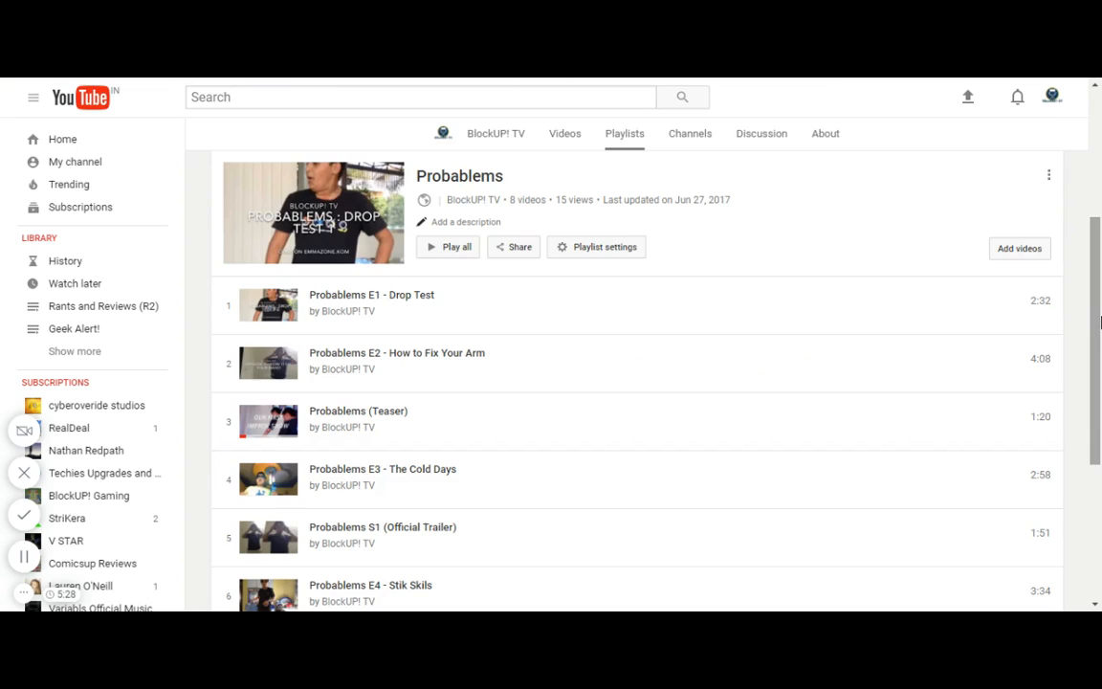
mouse_move(937, 170)
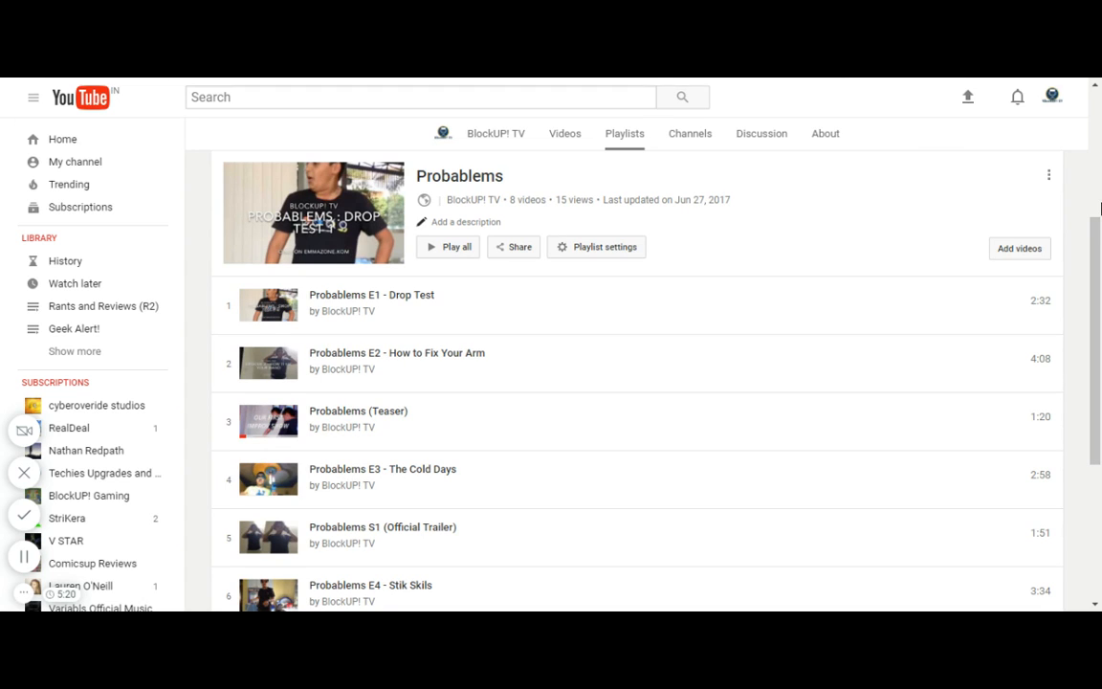
scroll("down", 3)
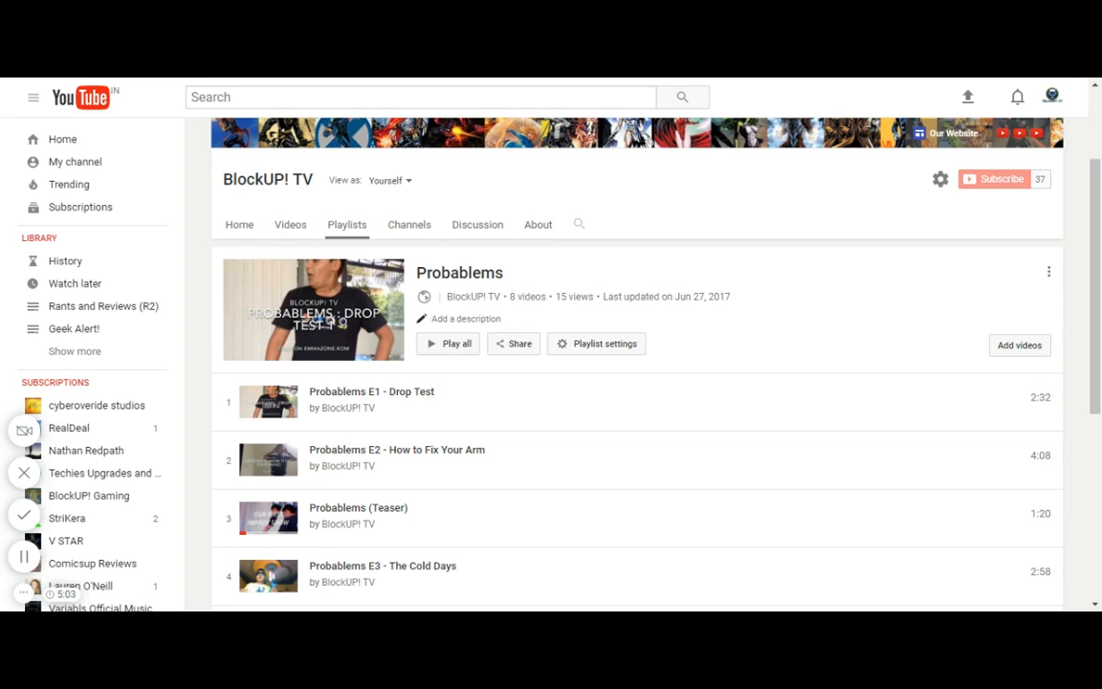
mouse_move(199, 201)
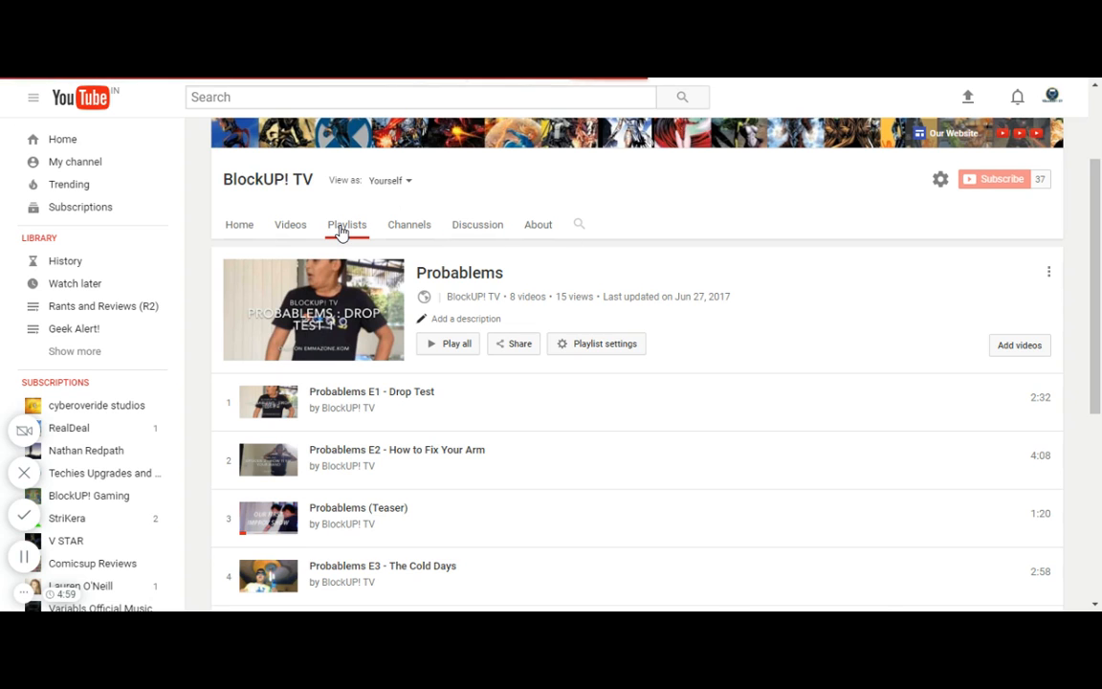
Go back to the created playlists grid and scroll to the lower rows with Music and HanSology
left_click(346, 224)
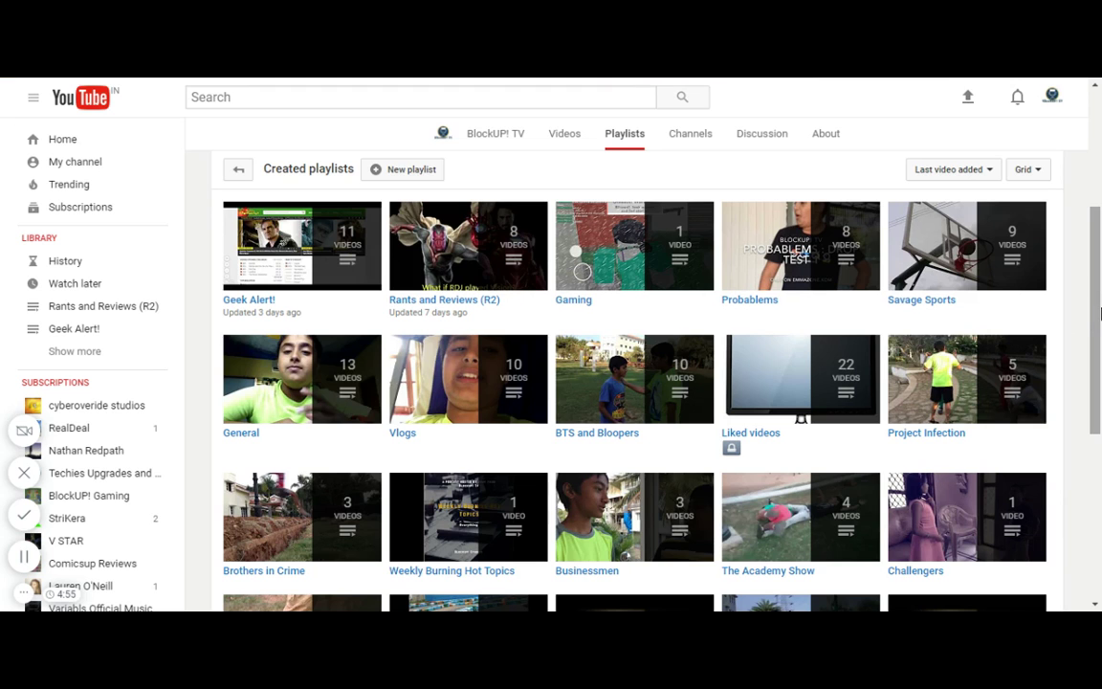
scroll("down", 3)
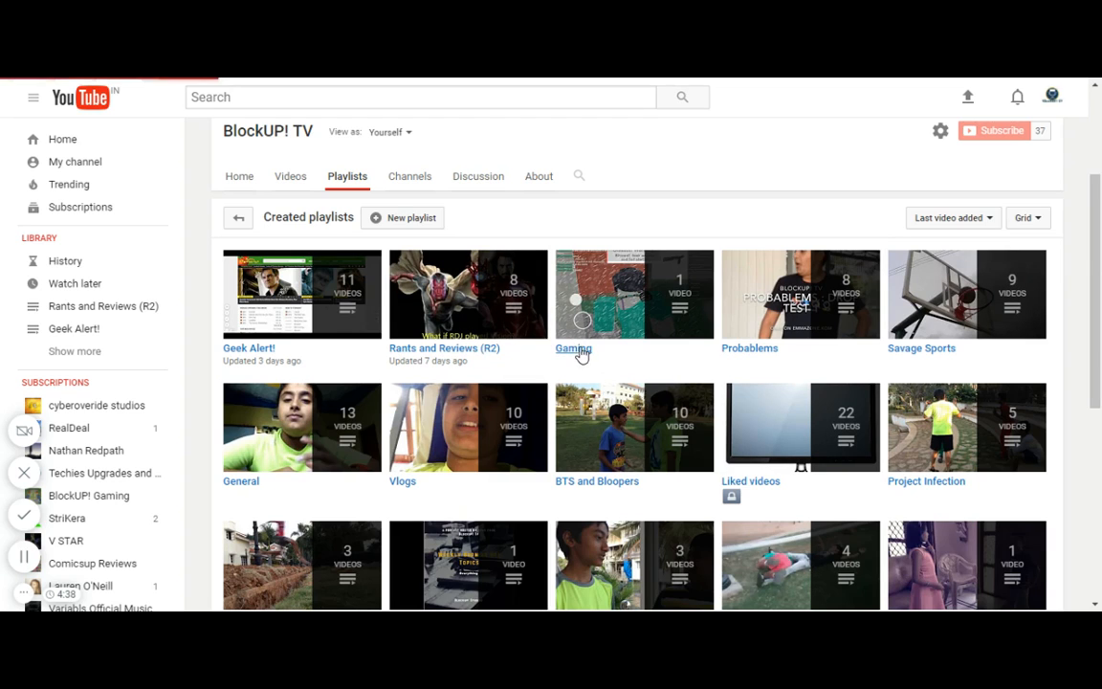
left_click(573, 348)
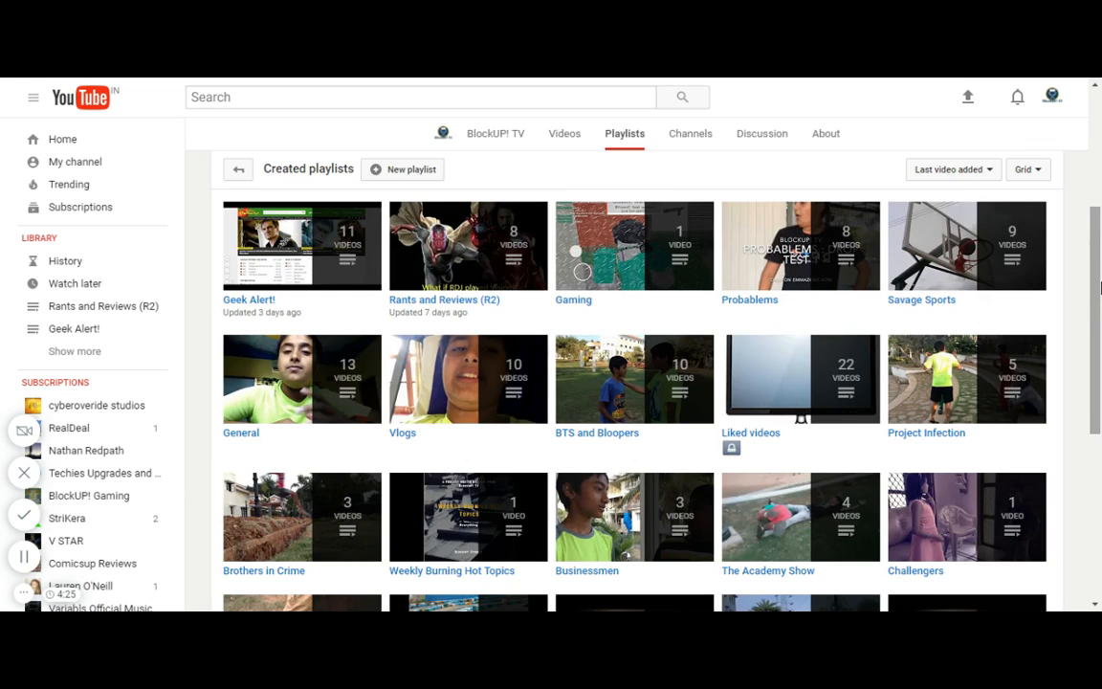
scroll("down", 3)
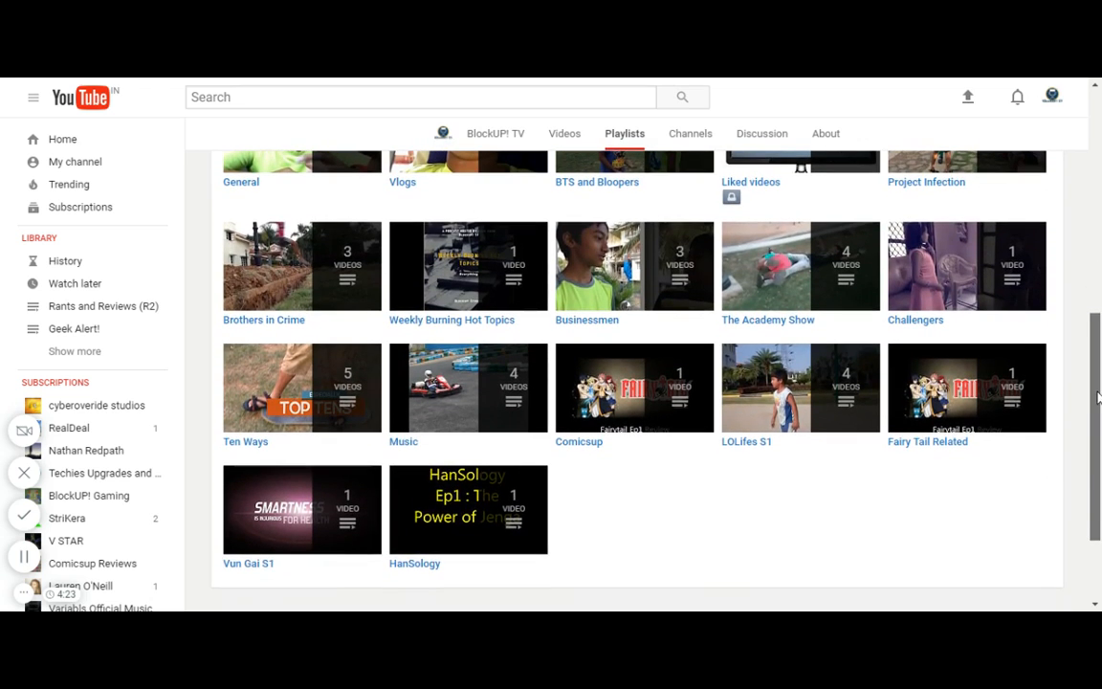
mouse_move(478, 406)
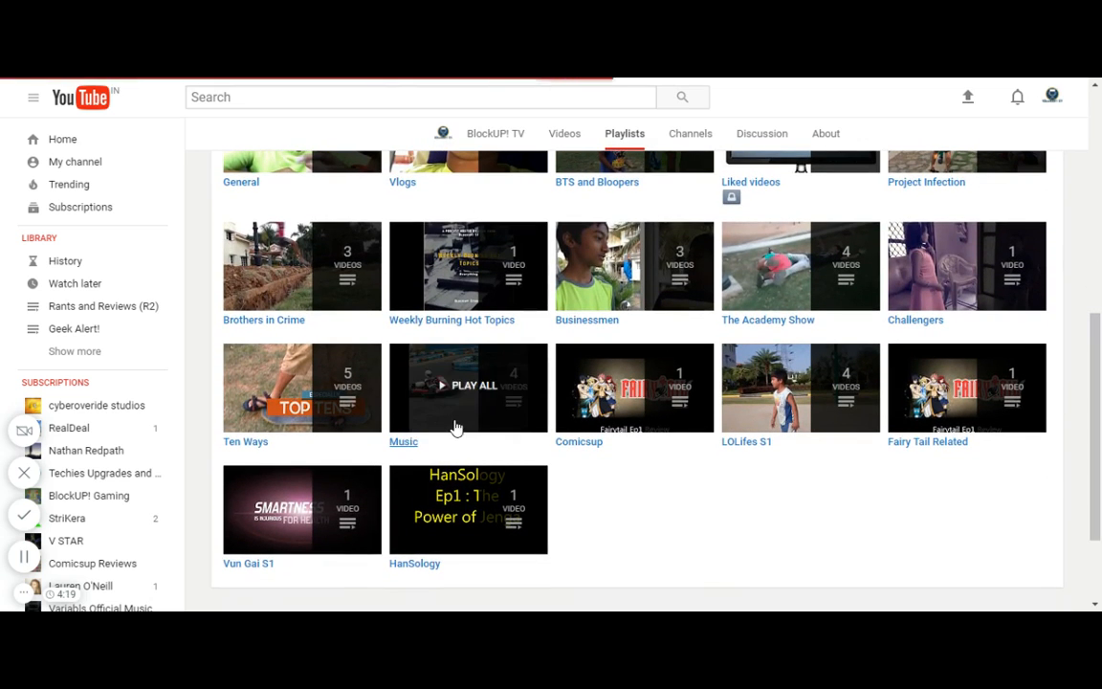
left_click(466, 387)
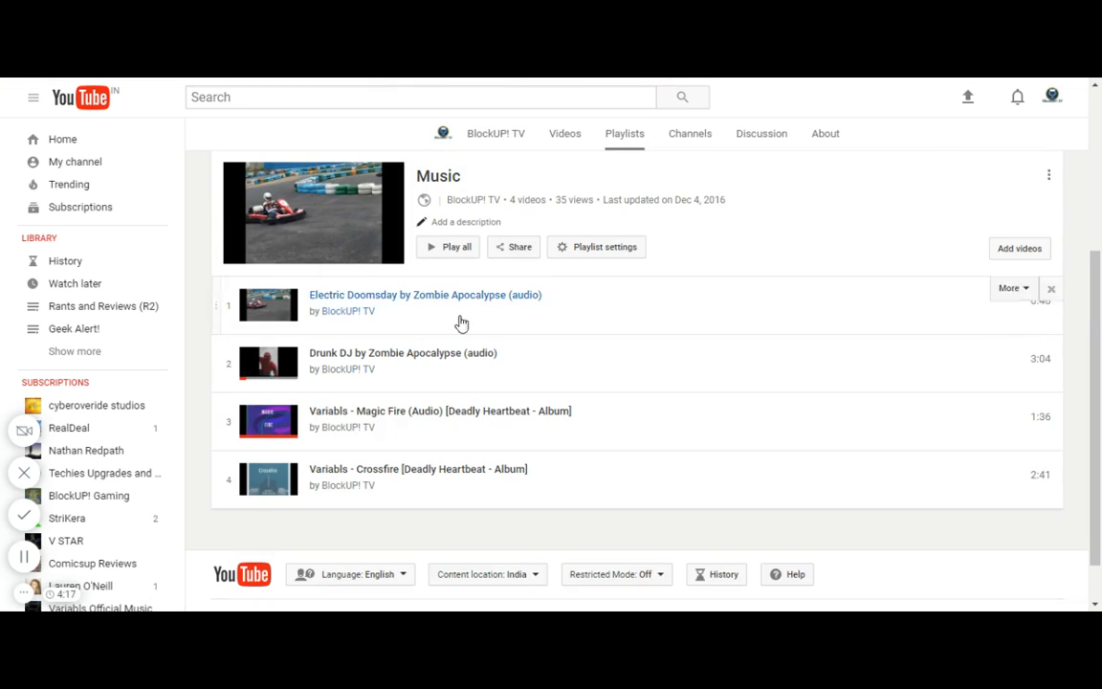
mouse_move(544, 187)
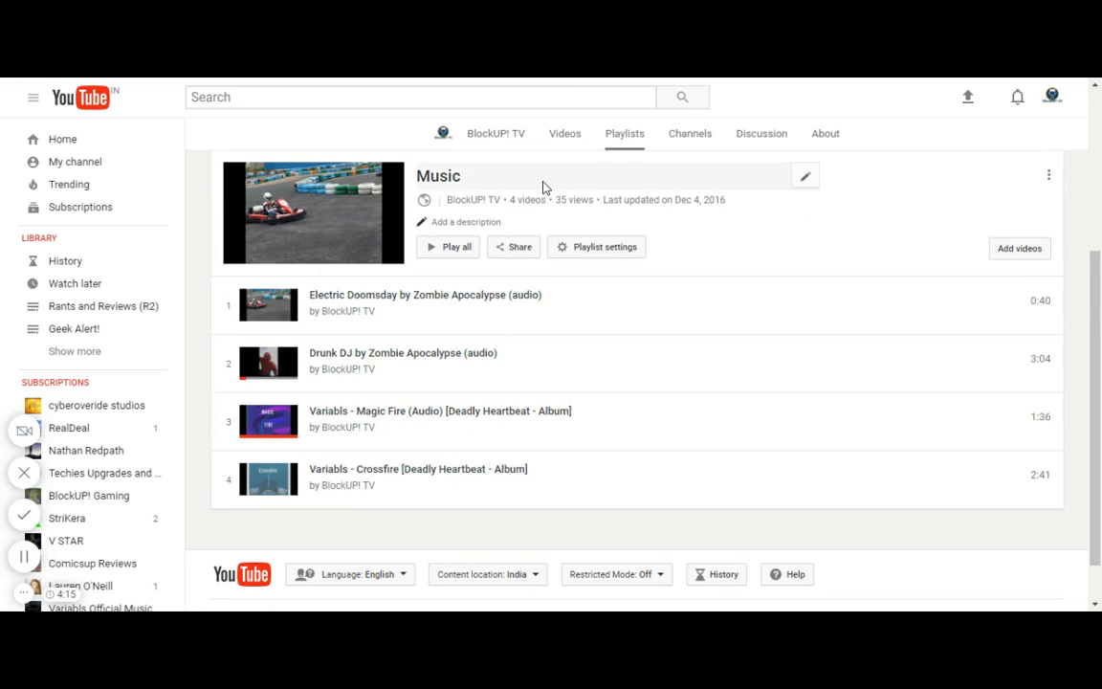
mouse_move(621, 153)
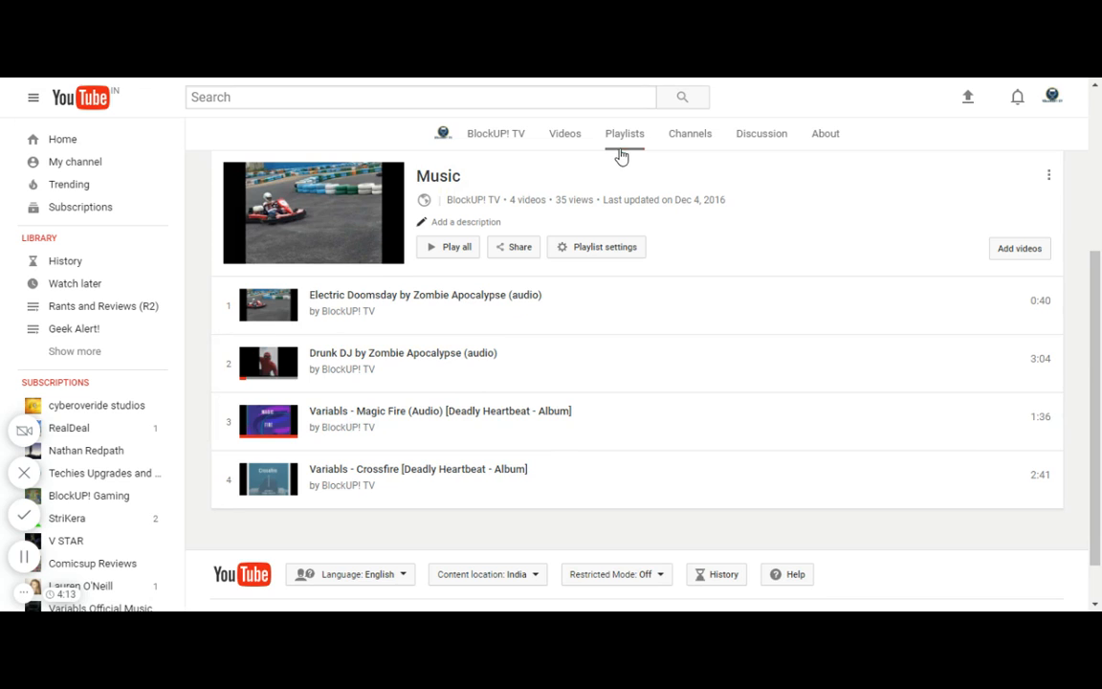
left_click(623, 134)
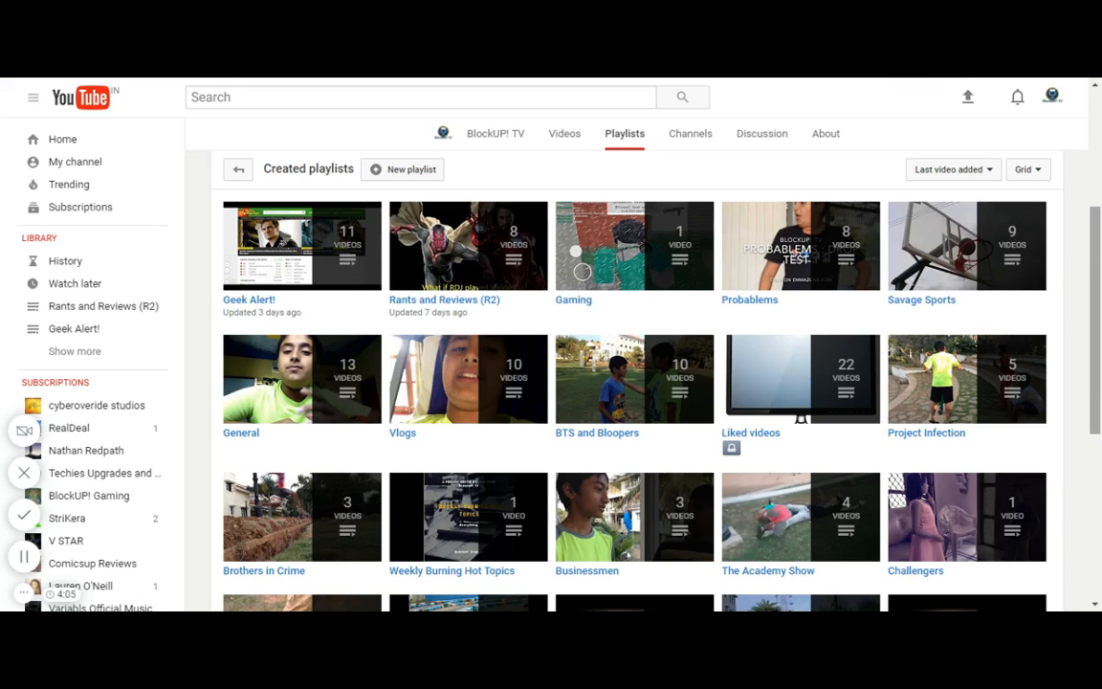
mouse_move(551, 294)
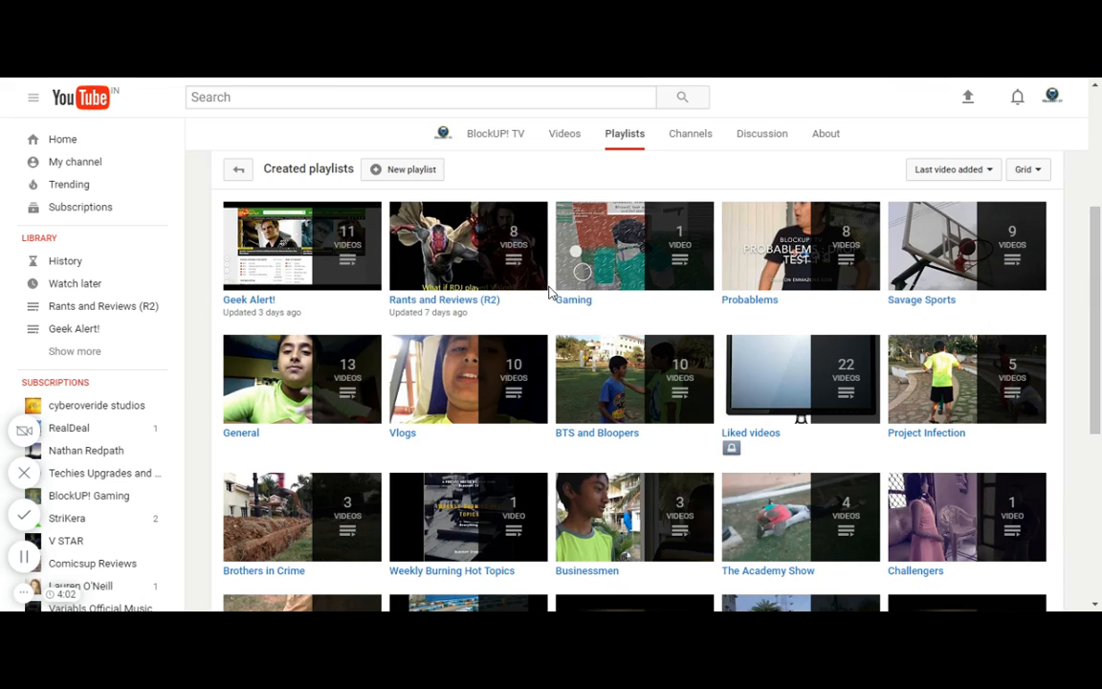
mouse_move(137, 406)
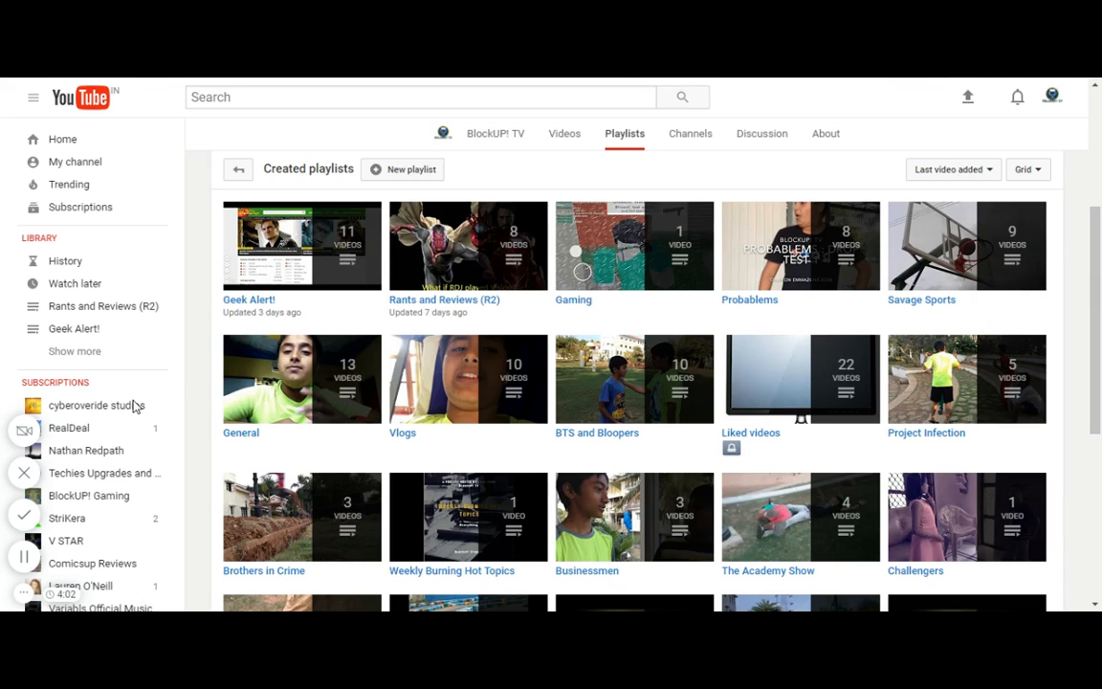
mouse_move(138, 414)
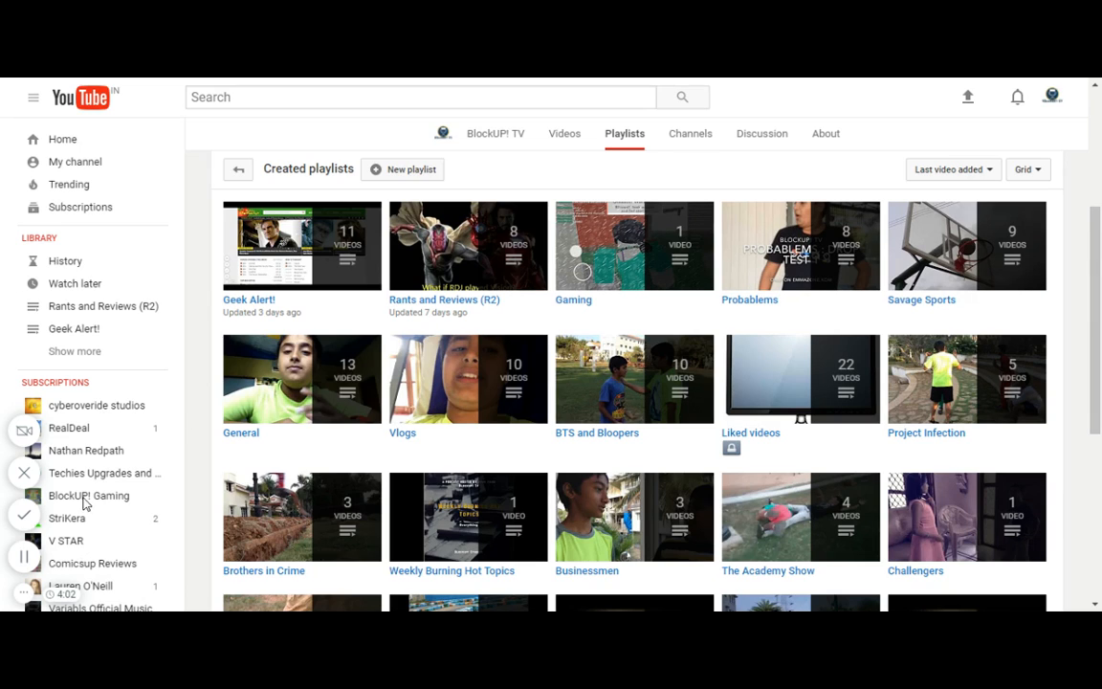
mouse_move(113, 545)
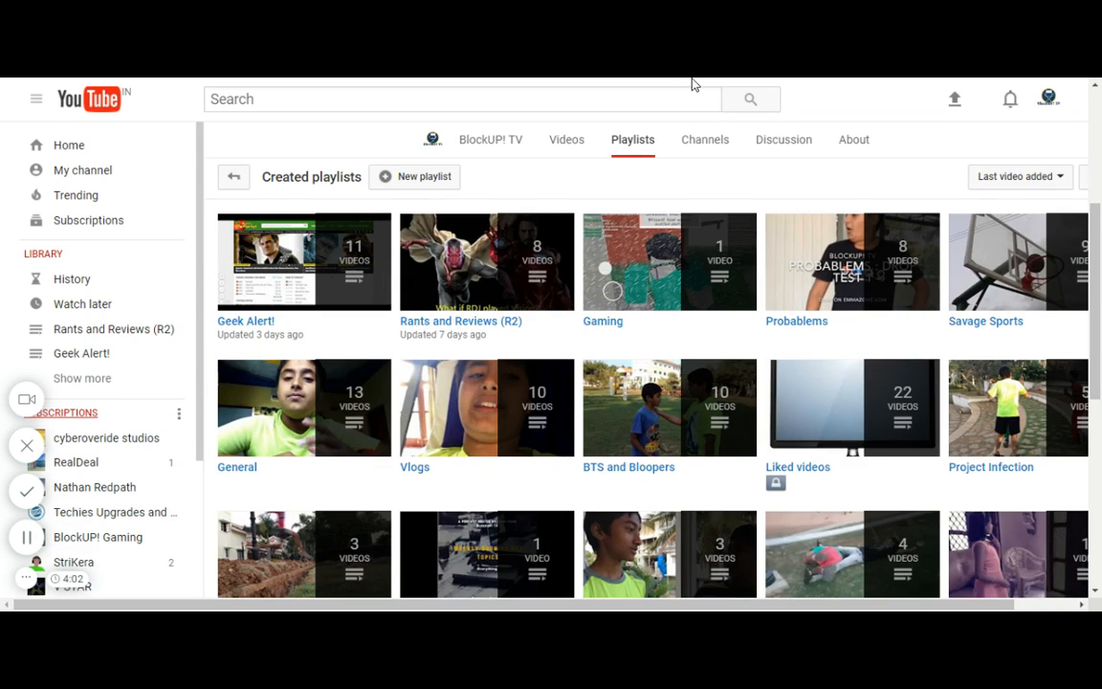
mouse_move(830, 118)
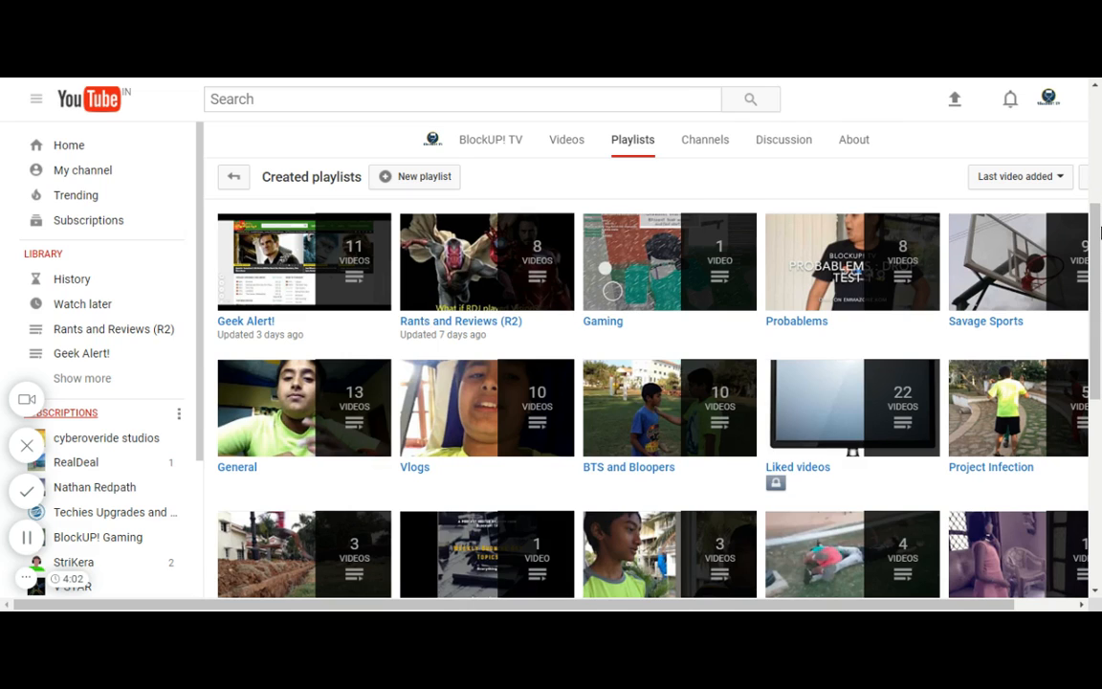
mouse_move(182, 299)
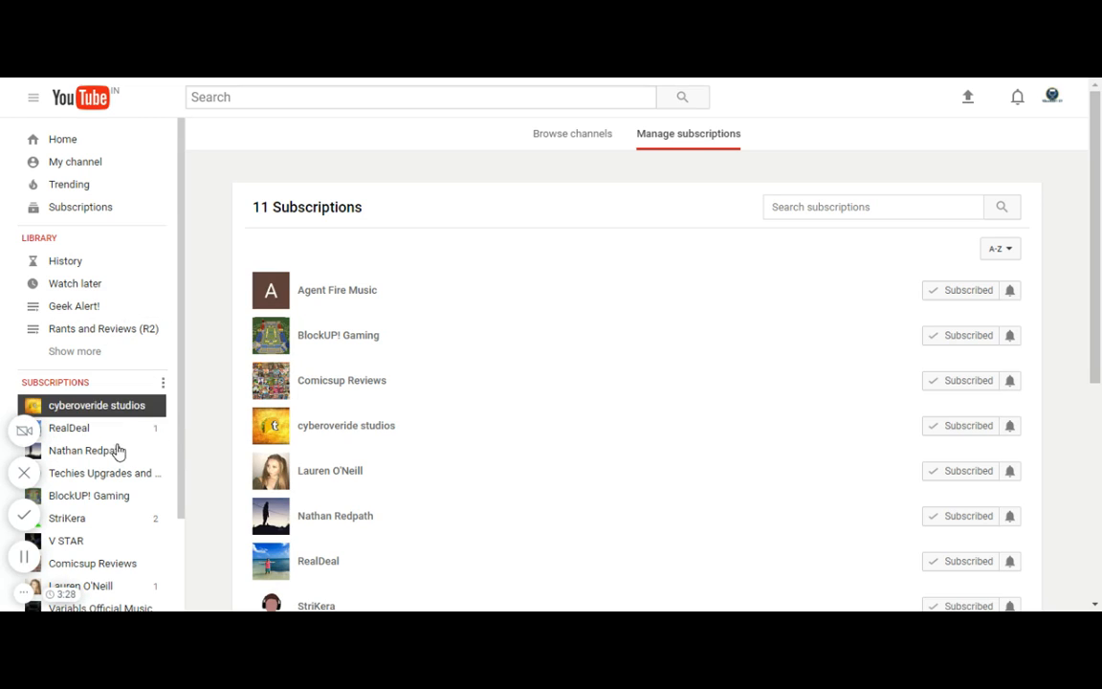
Visit the subscribed channels cyberoveride studios, StriKera and V STAR in turn from the sidebar
left_click(95, 406)
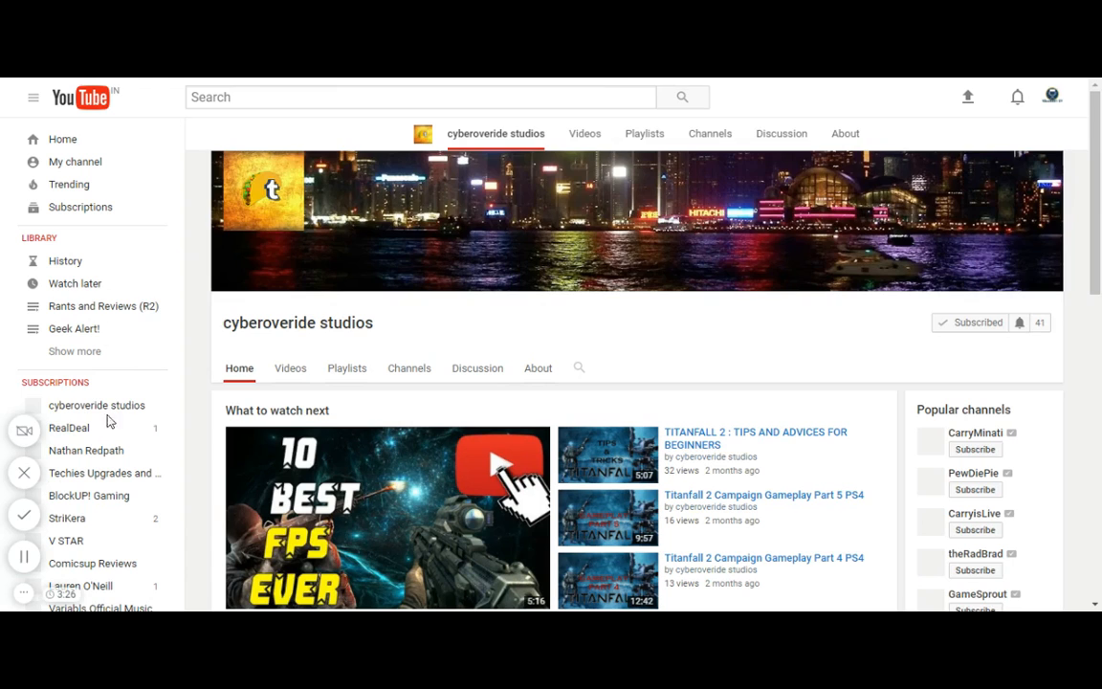
scroll("down", 3)
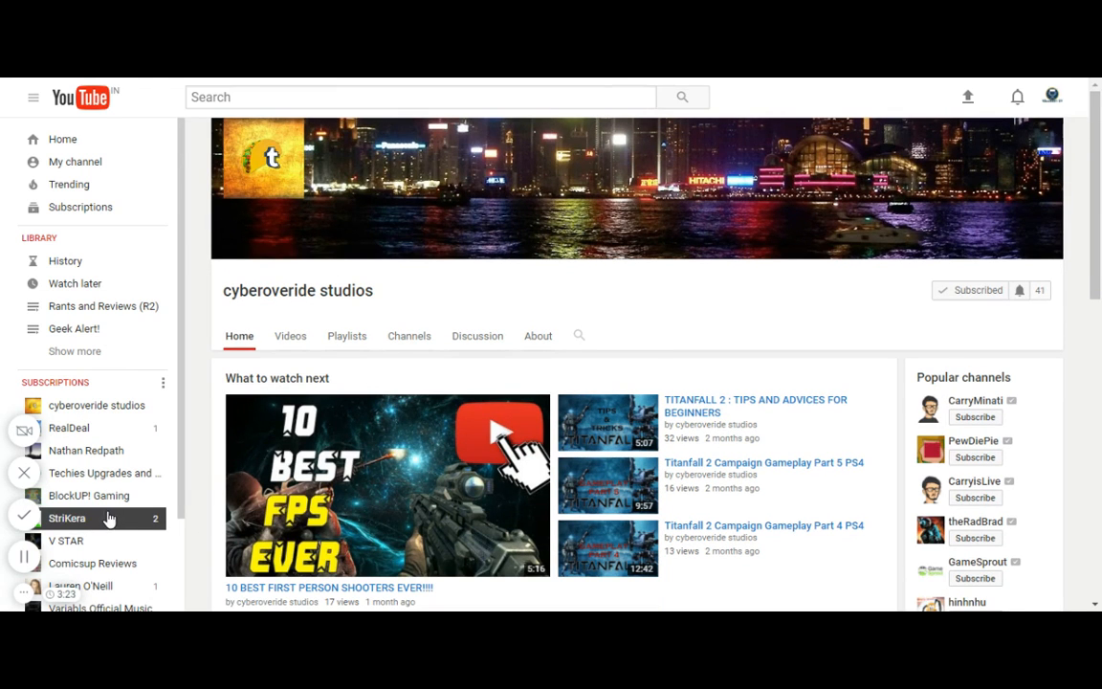
left_click(67, 519)
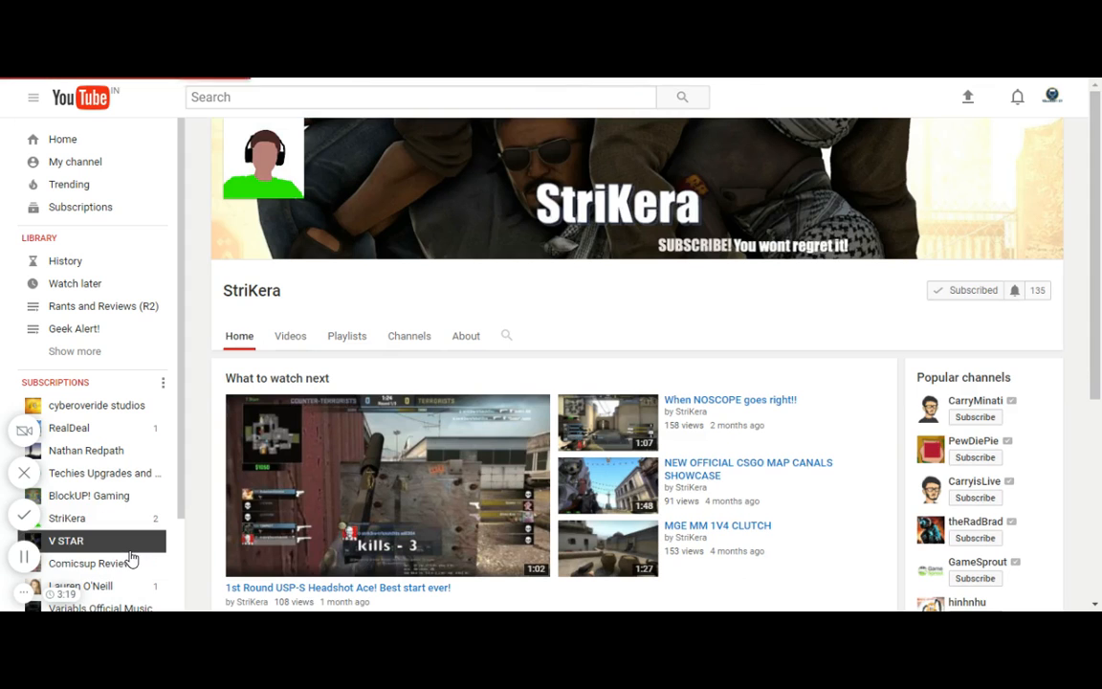
left_click(63, 540)
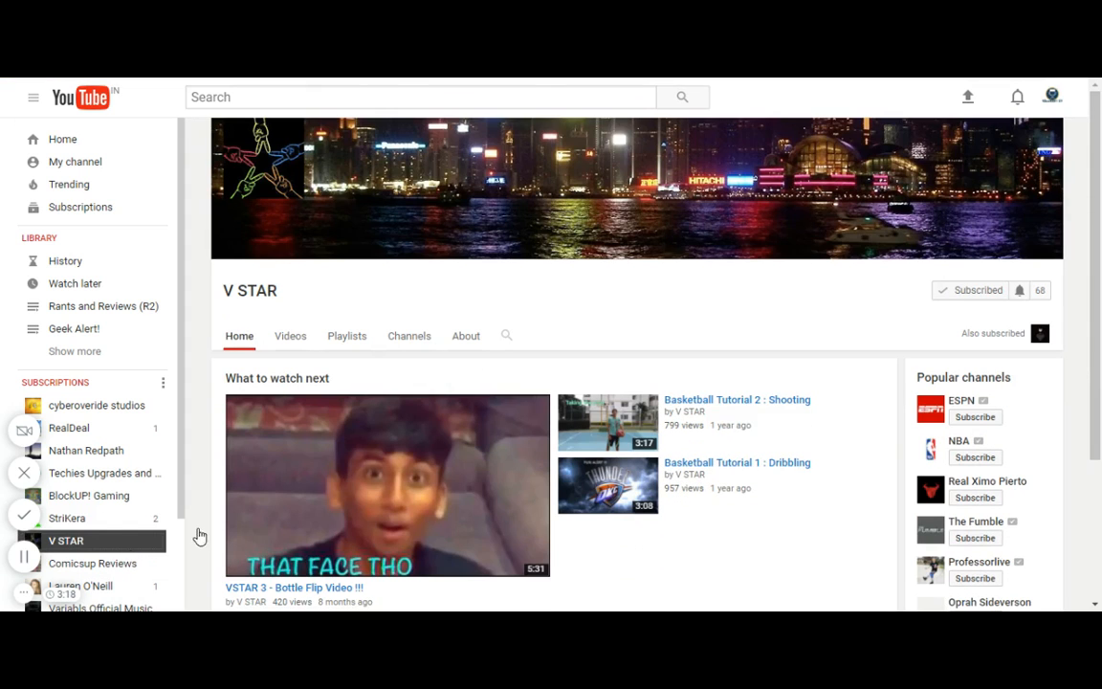